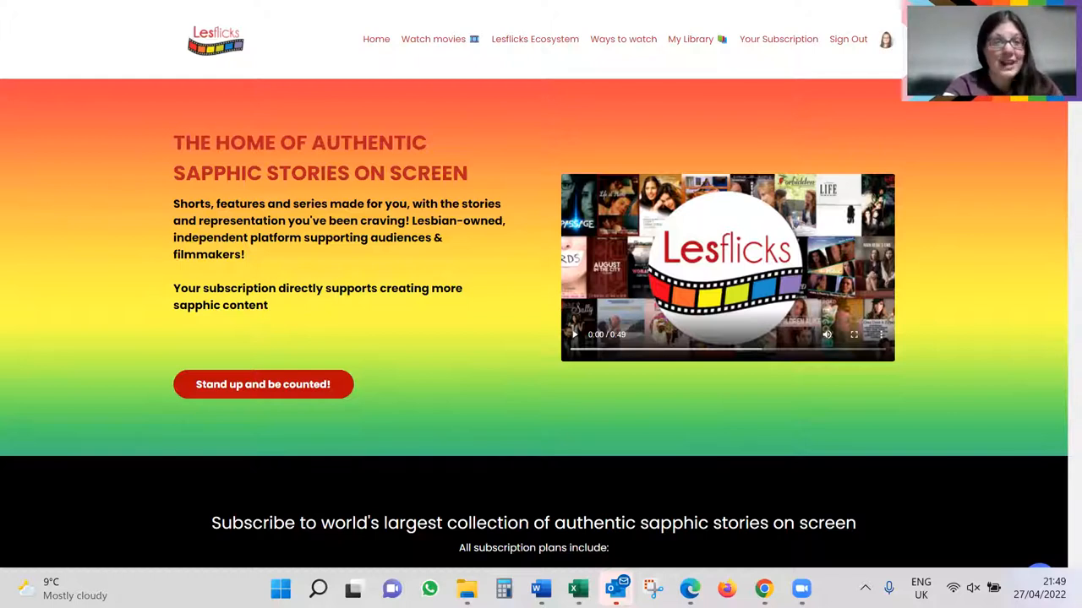
{"action": "mouse_move", "coordinate": [470, 356]}
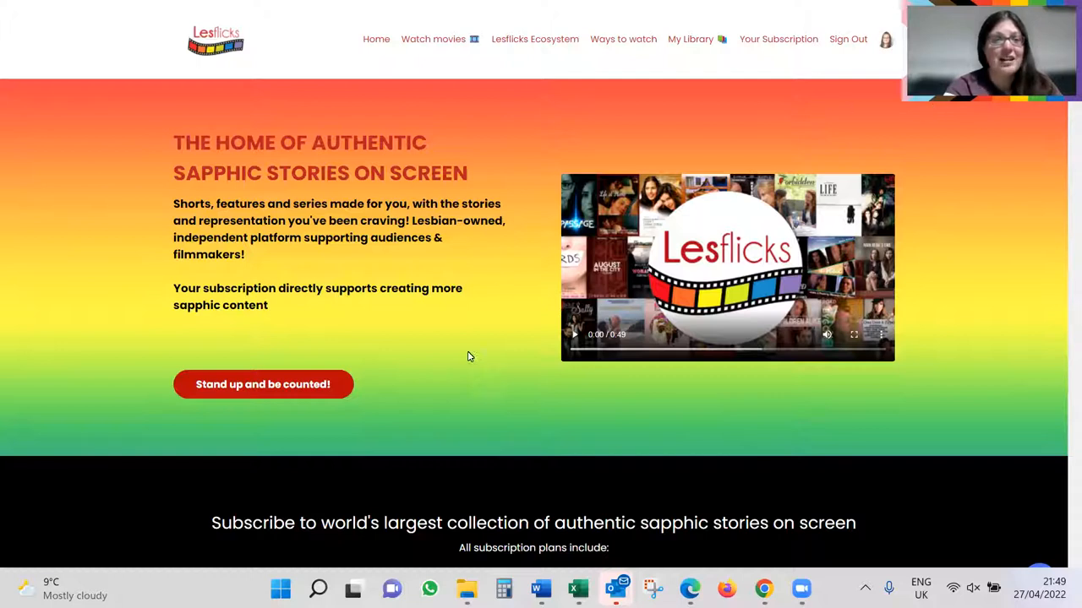
Browse the Lesflicks homepage, then open the LesflicksVOD catalogue via 'Watch movies'.
{"action": "scroll", "scroll_direction": "down", "scroll_amount": 3}
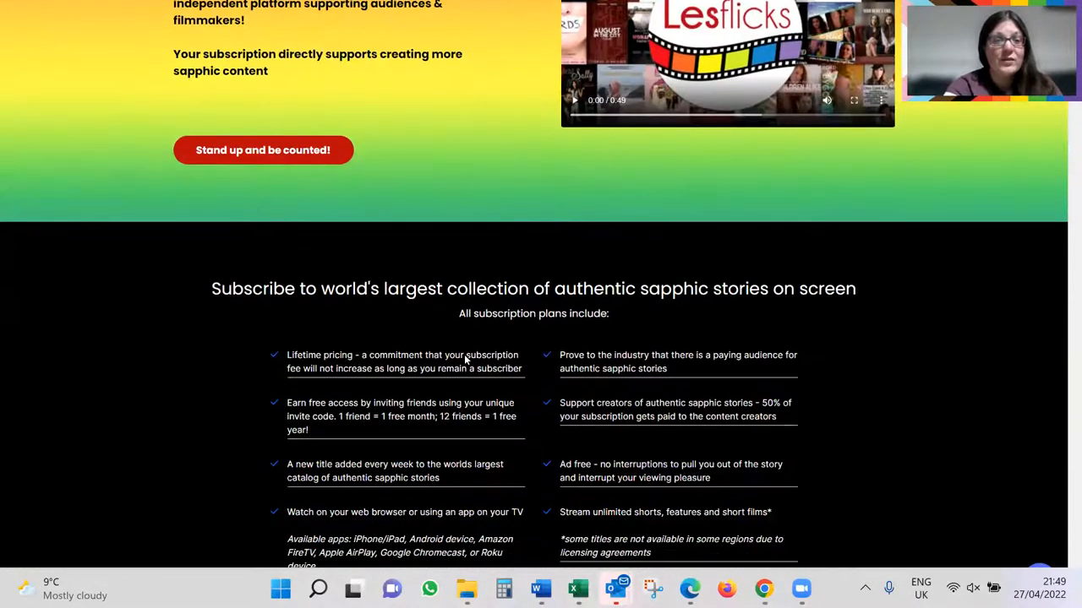
{"action": "scroll", "scroll_direction": "down", "scroll_amount": 3}
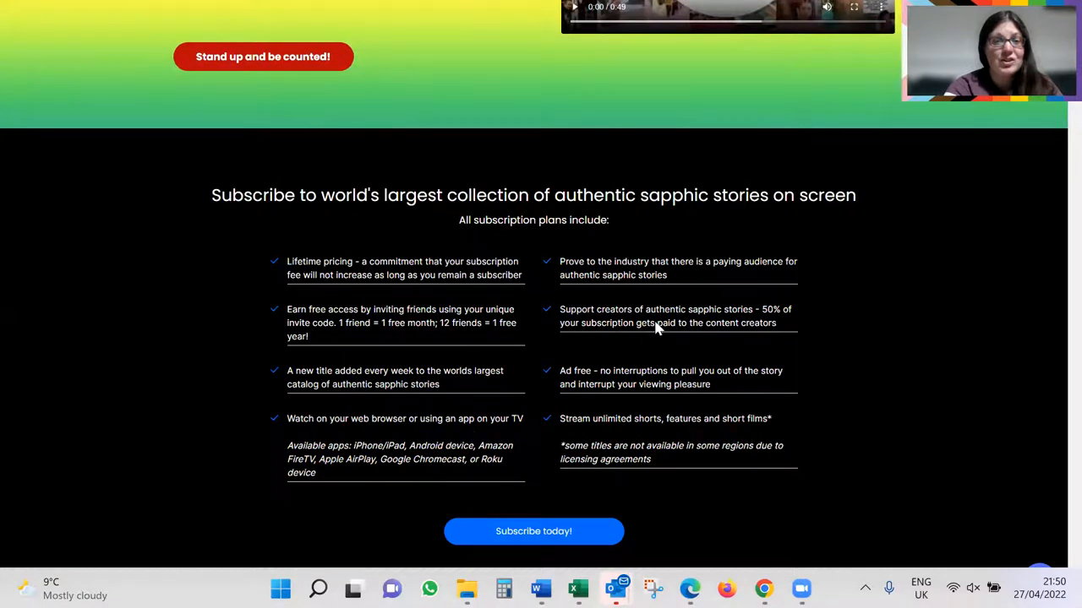
{"action": "mouse_move", "coordinate": [498, 290]}
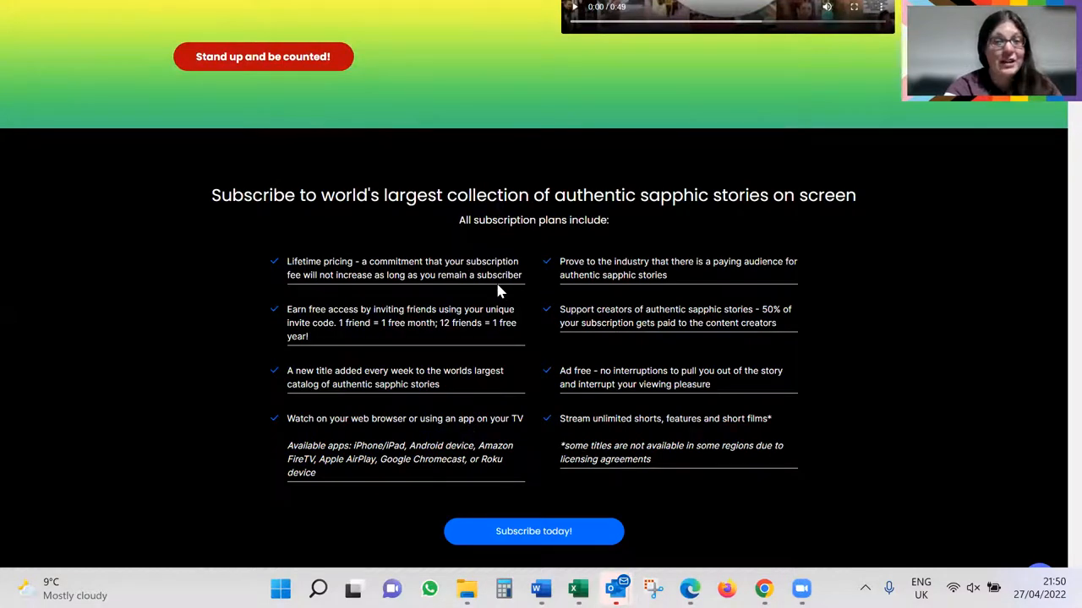
{"action": "scroll", "scroll_direction": "down", "scroll_amount": 3}
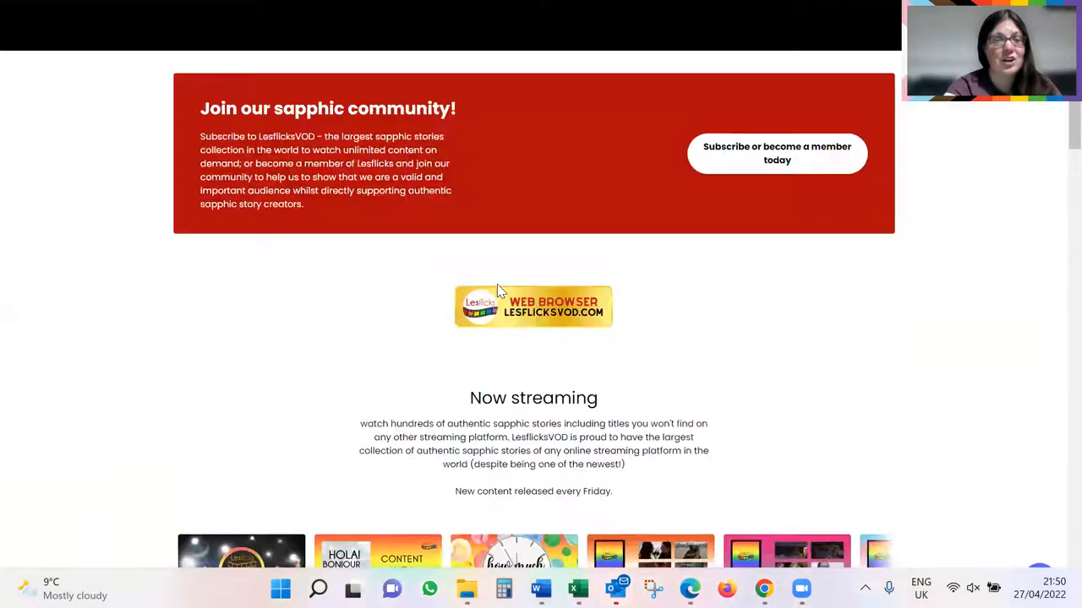
{"action": "scroll", "scroll_direction": "down", "scroll_amount": 3}
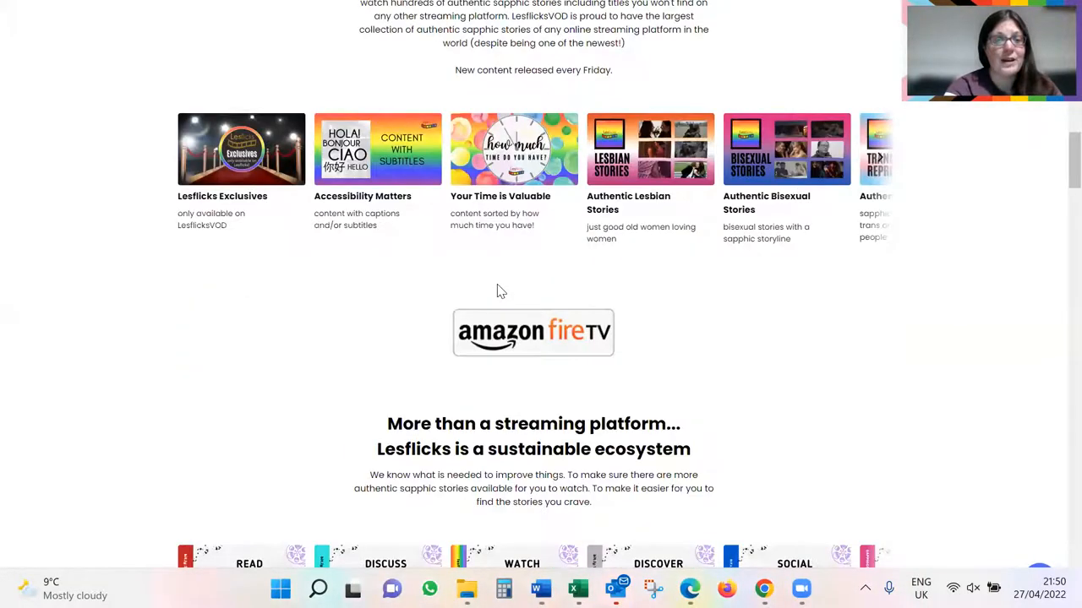
{"action": "scroll", "scroll_direction": "down", "scroll_amount": 3}
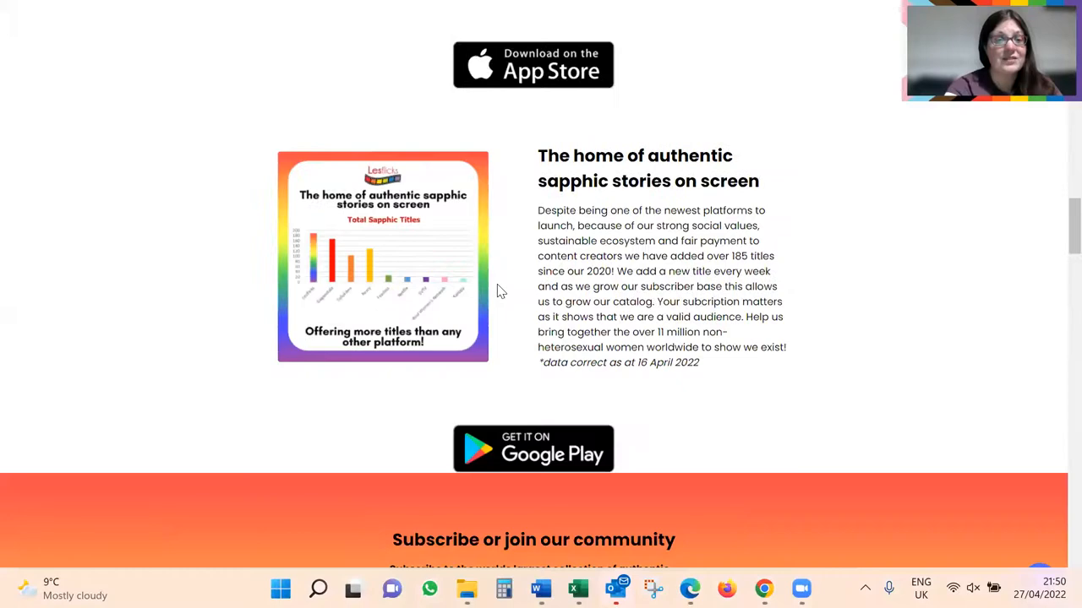
{"action": "scroll", "scroll_direction": "down", "scroll_amount": 3}
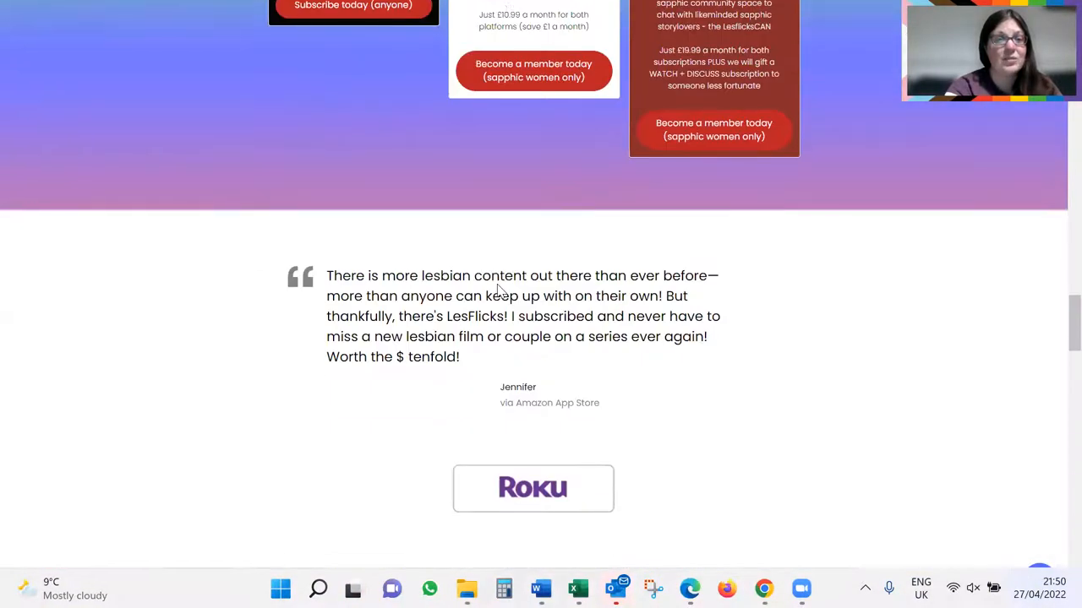
{"action": "scroll", "scroll_direction": "up", "scroll_amount": 3}
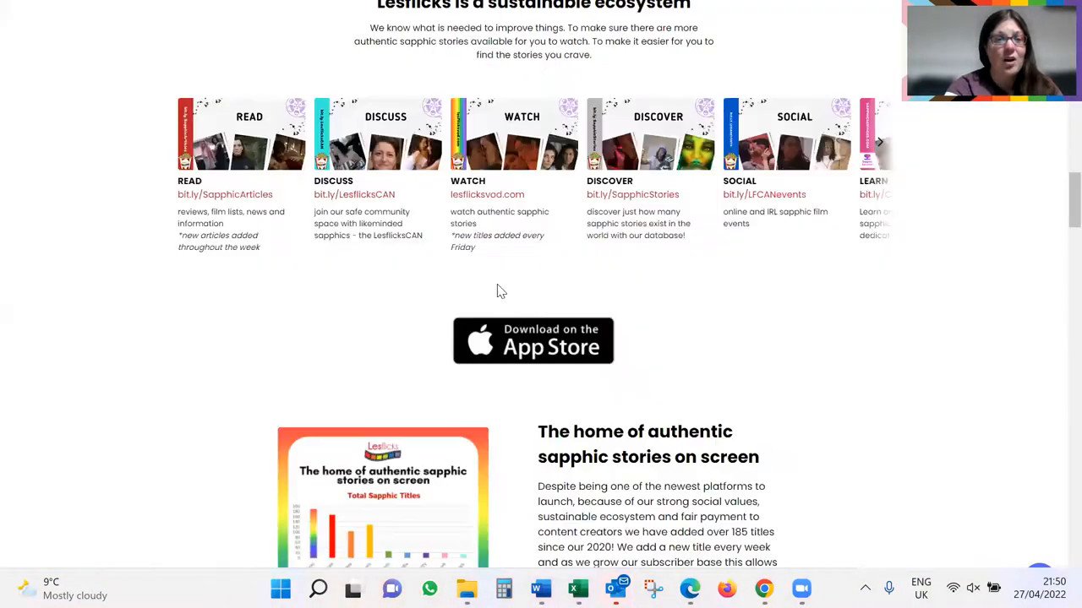
{"action": "scroll", "scroll_direction": "up", "scroll_amount": 3}
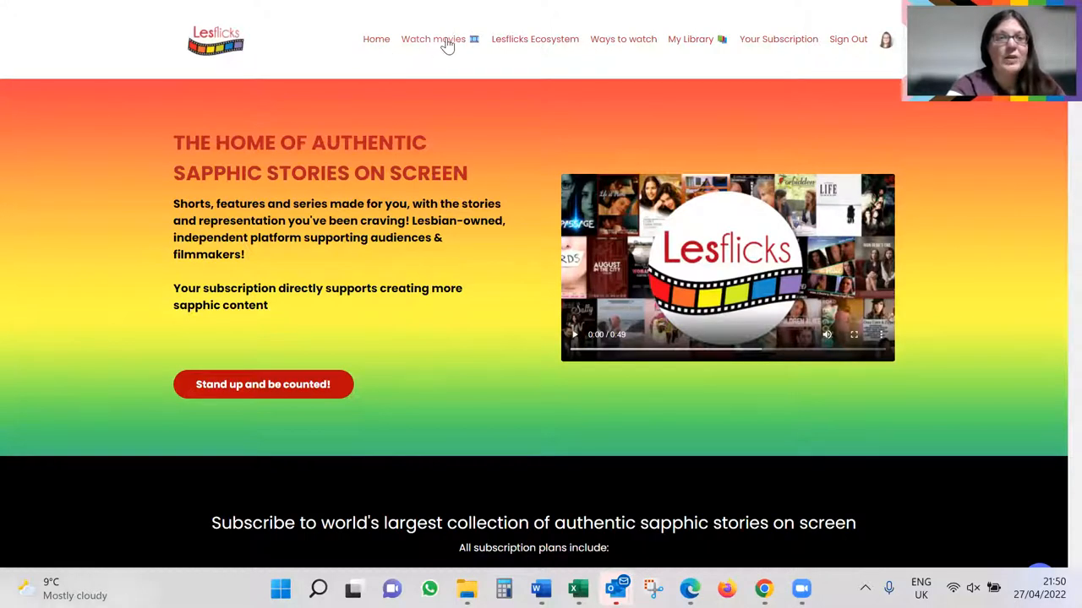
{"action": "left_click", "coordinate": [433, 39]}
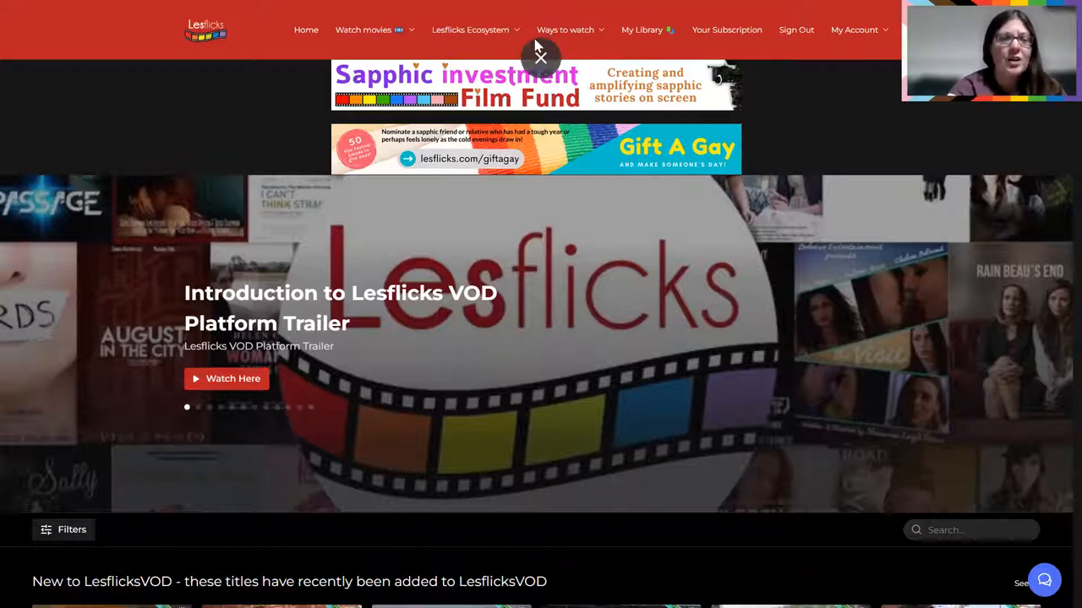
From the My Account menu, choose 'Invite a Friend + get a free month!'.
{"action": "left_click", "coordinate": [854, 30]}
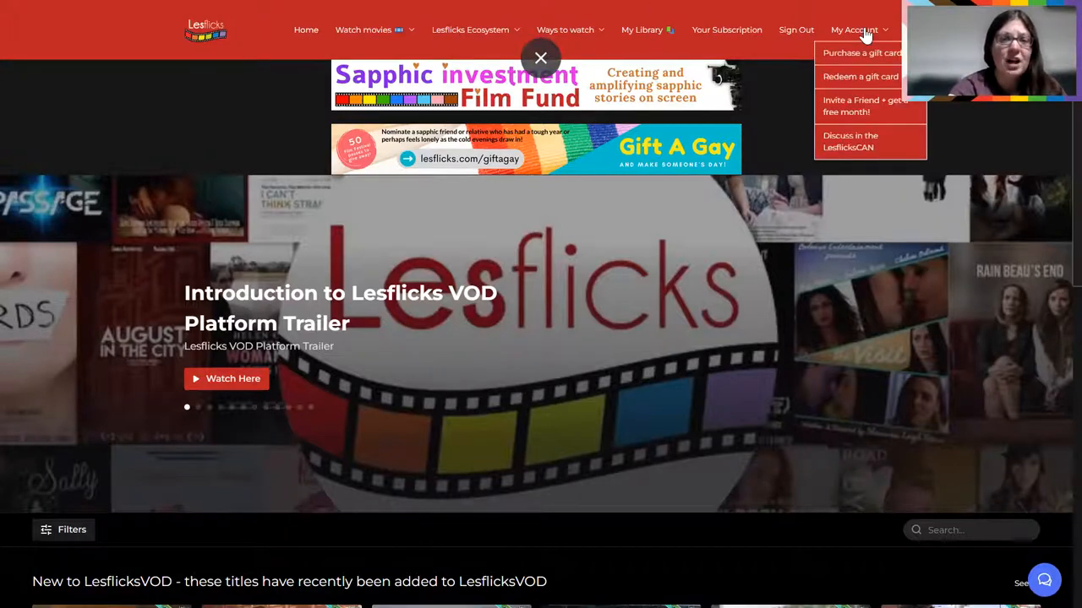
{"action": "mouse_move", "coordinate": [884, 111]}
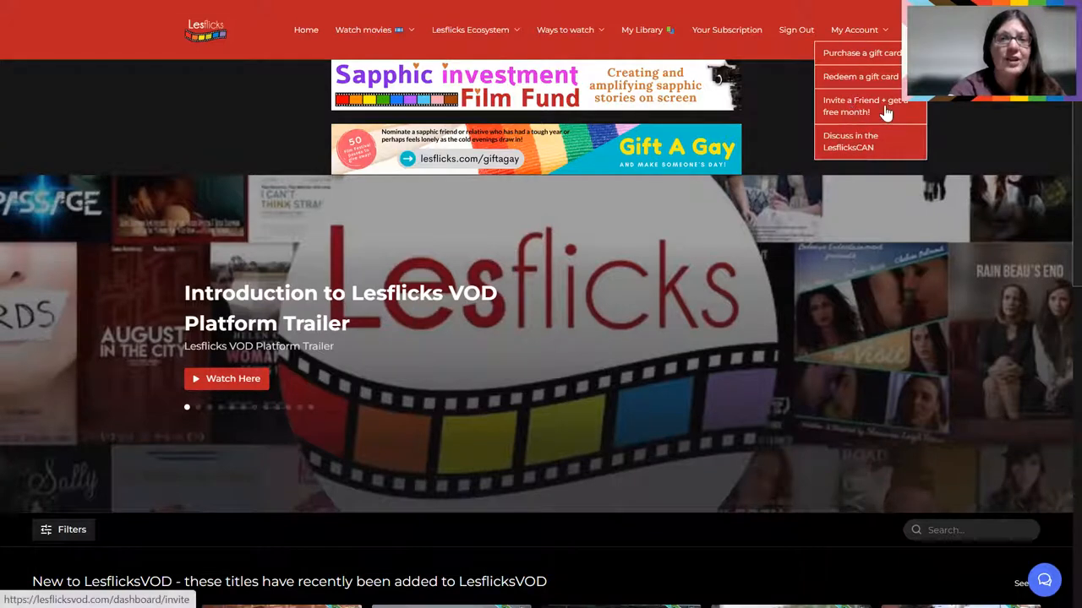
{"action": "mouse_move", "coordinate": [871, 110]}
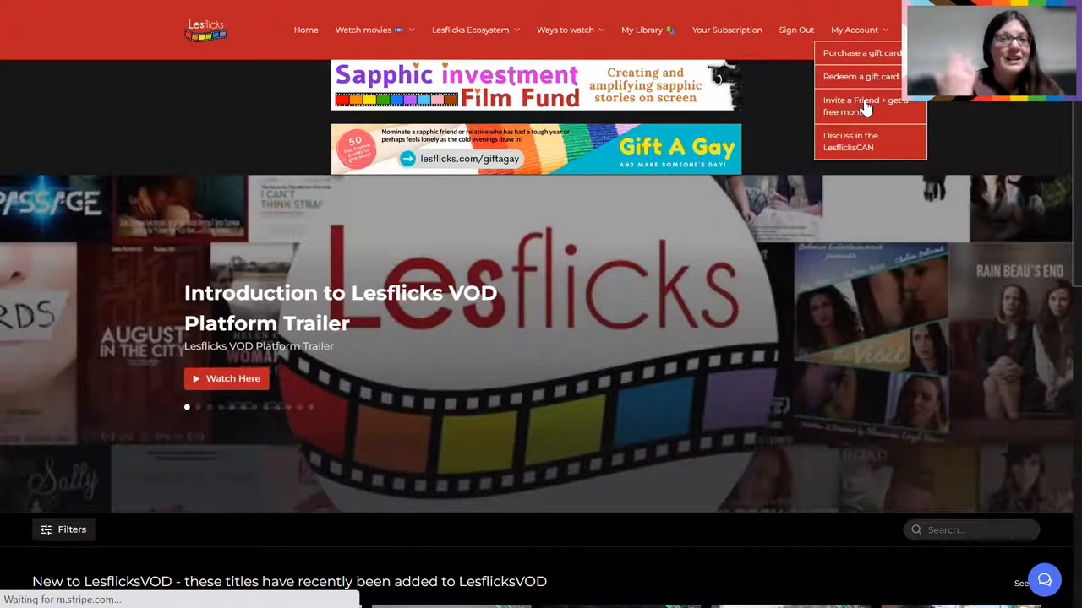
{"action": "left_click", "coordinate": [865, 106]}
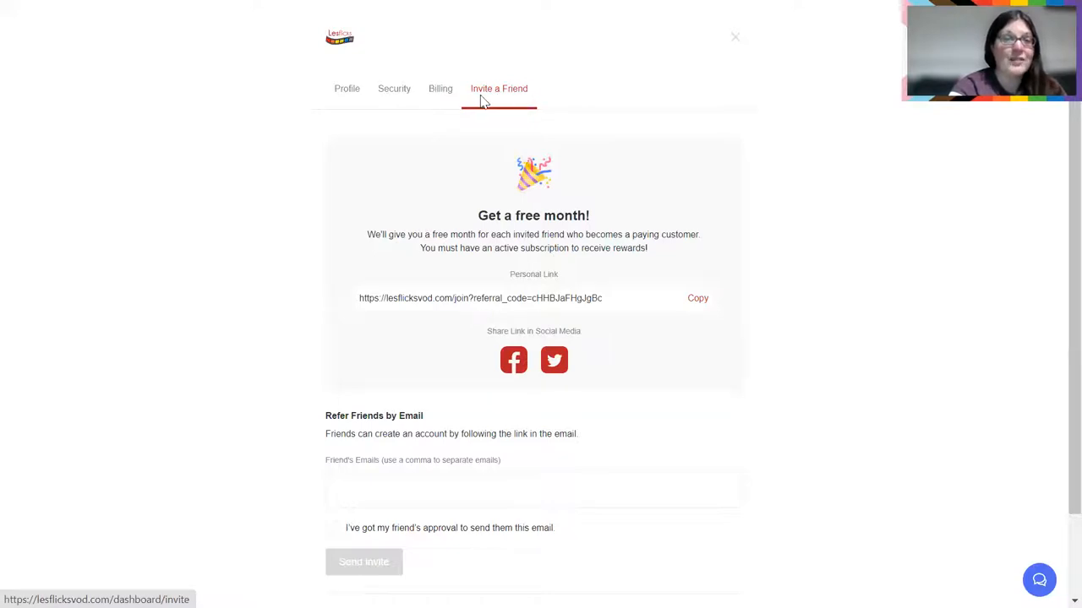
{"action": "mouse_move", "coordinate": [435, 88]}
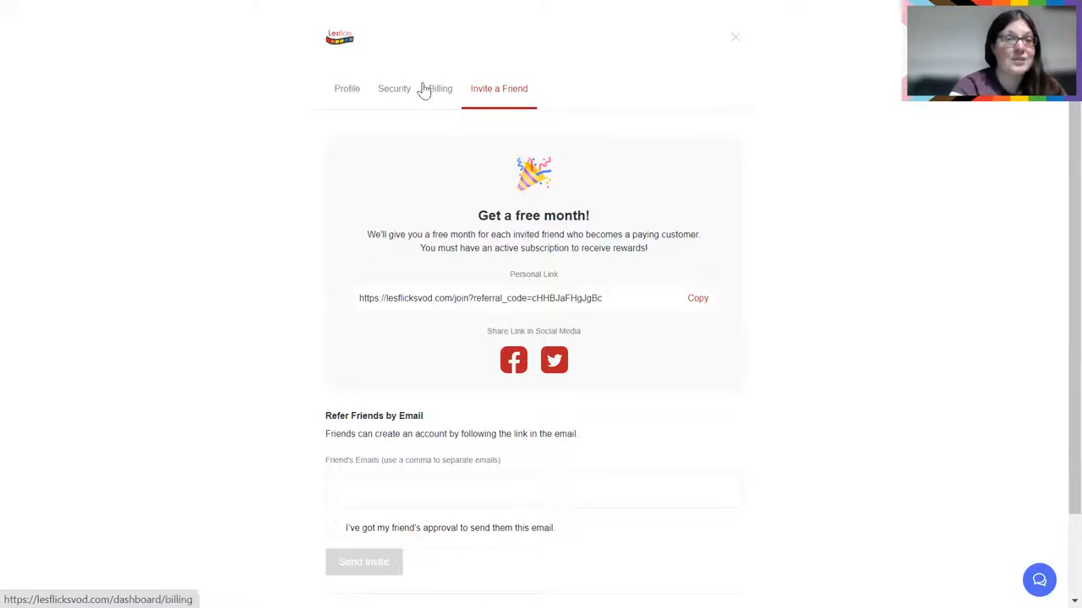
{"action": "mouse_move", "coordinate": [486, 101]}
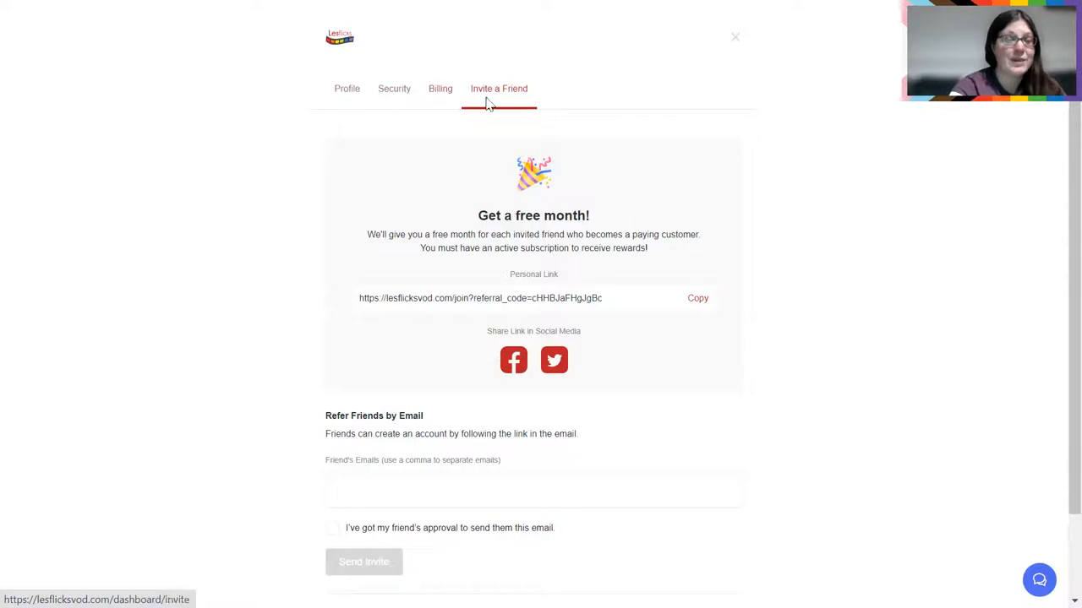
{"action": "mouse_move", "coordinate": [509, 210]}
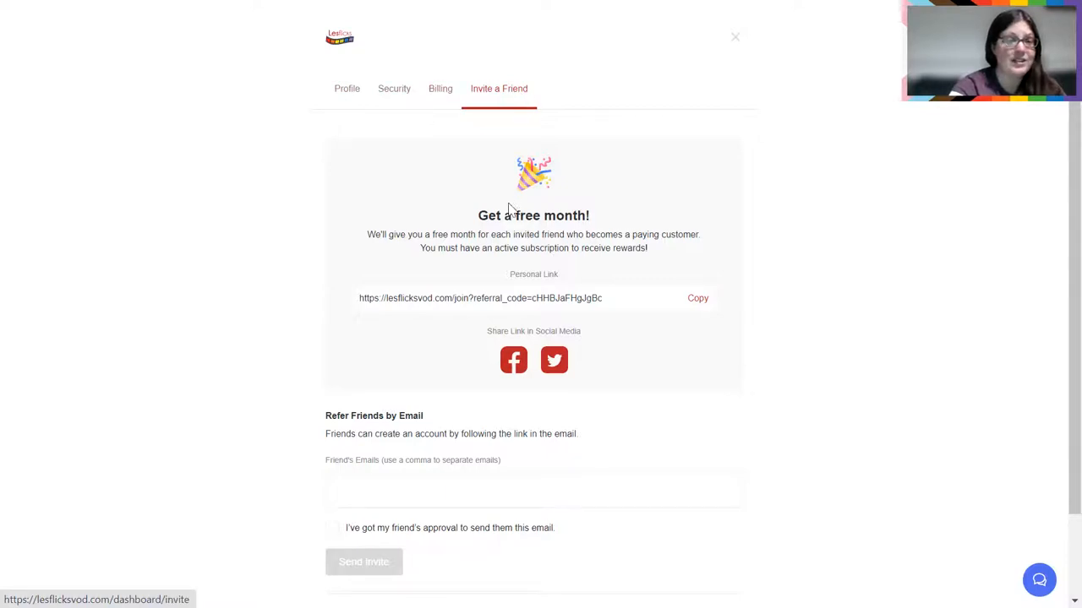
{"action": "mouse_move", "coordinate": [386, 297]}
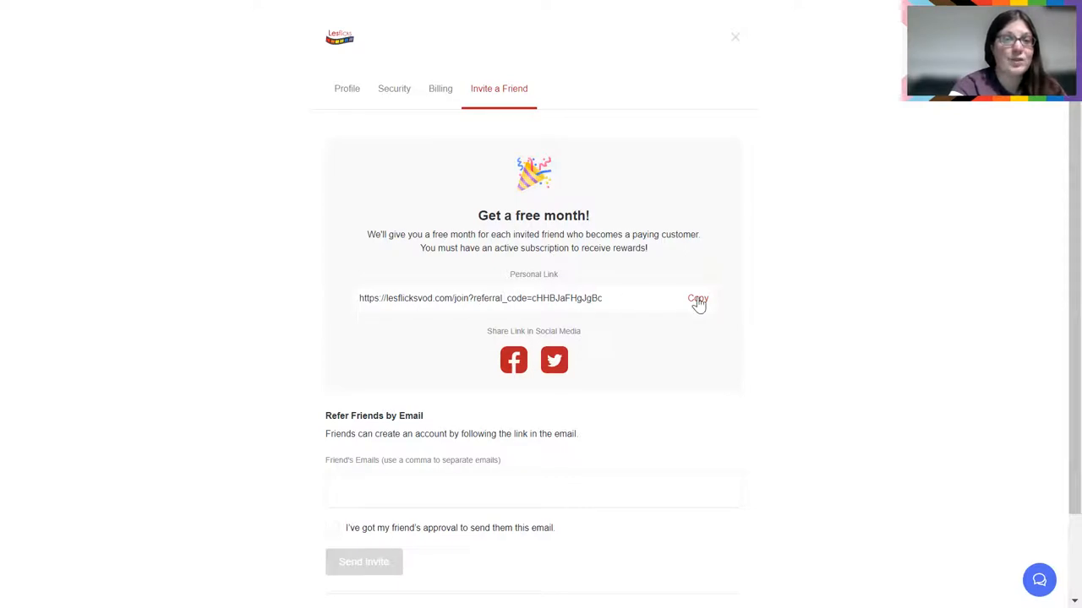
Select the entire Personal Link referral URL on the Invite a Friend tab.
{"action": "double_click", "coordinate": [566, 298]}
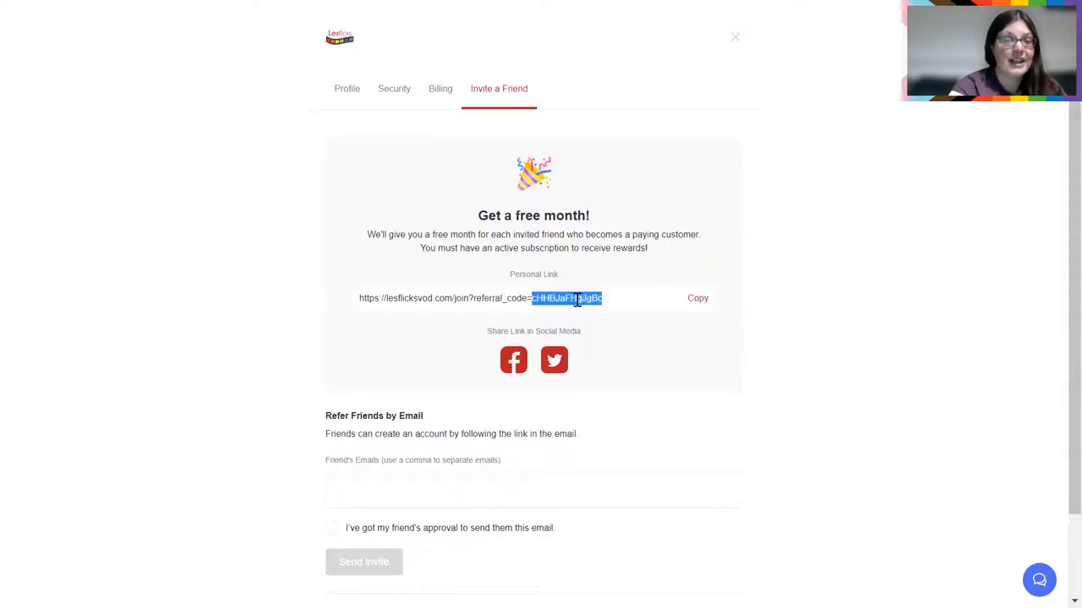
{"action": "triple_click", "coordinate": [479, 298]}
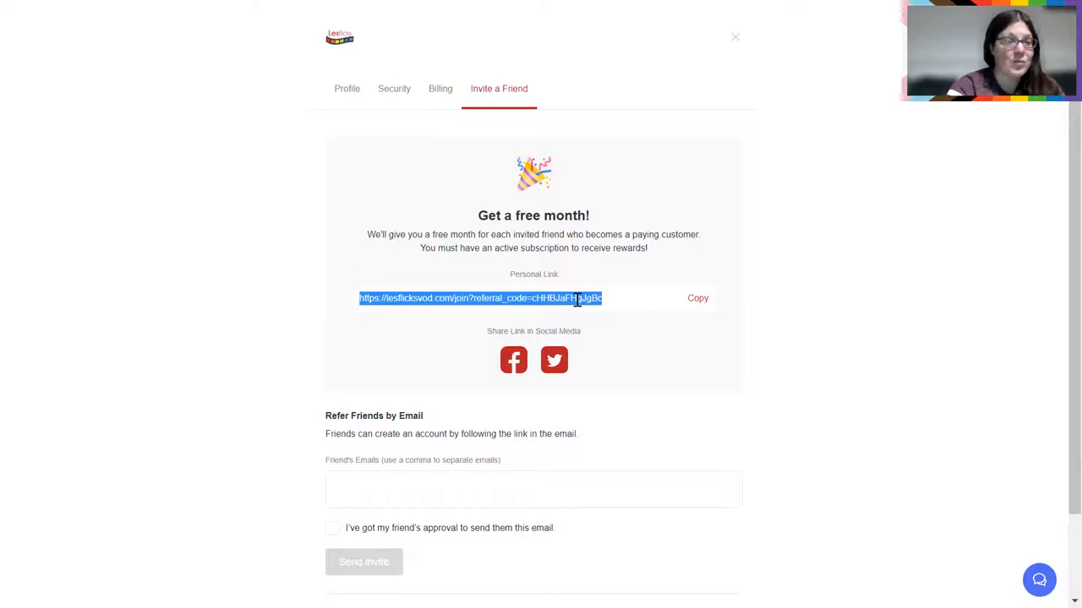